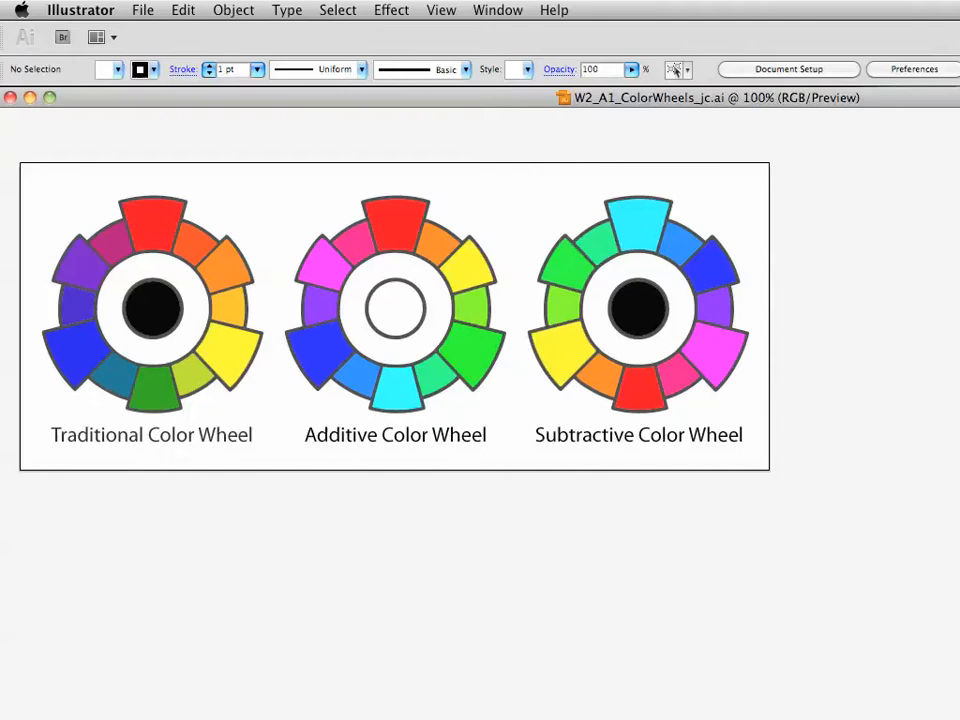
pyautogui.moveTo(288, 700)
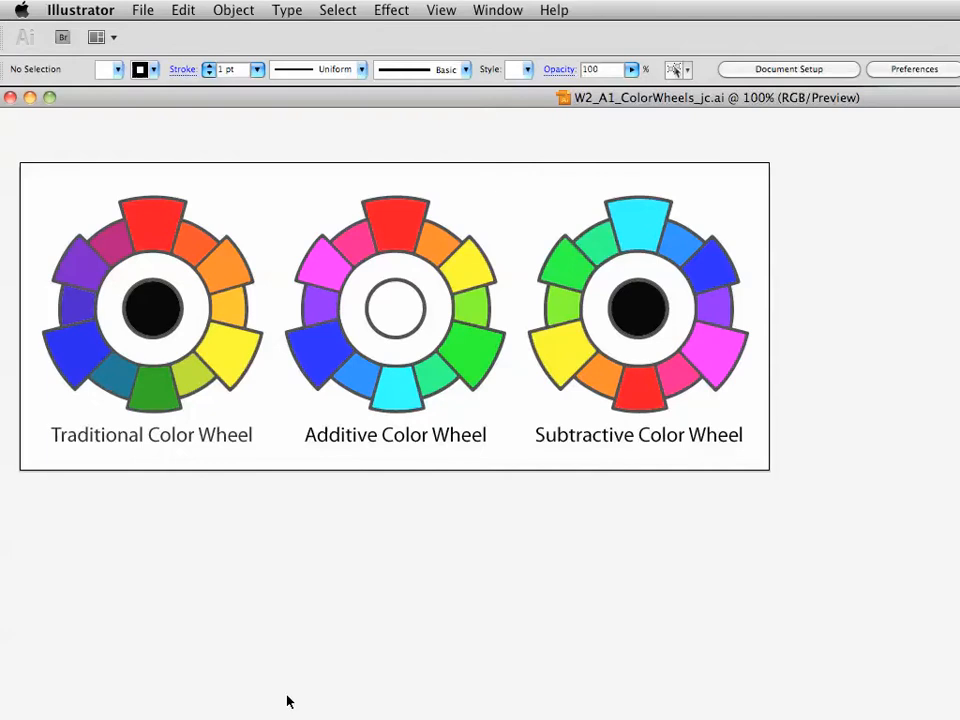
pyautogui.moveTo(324, 648)
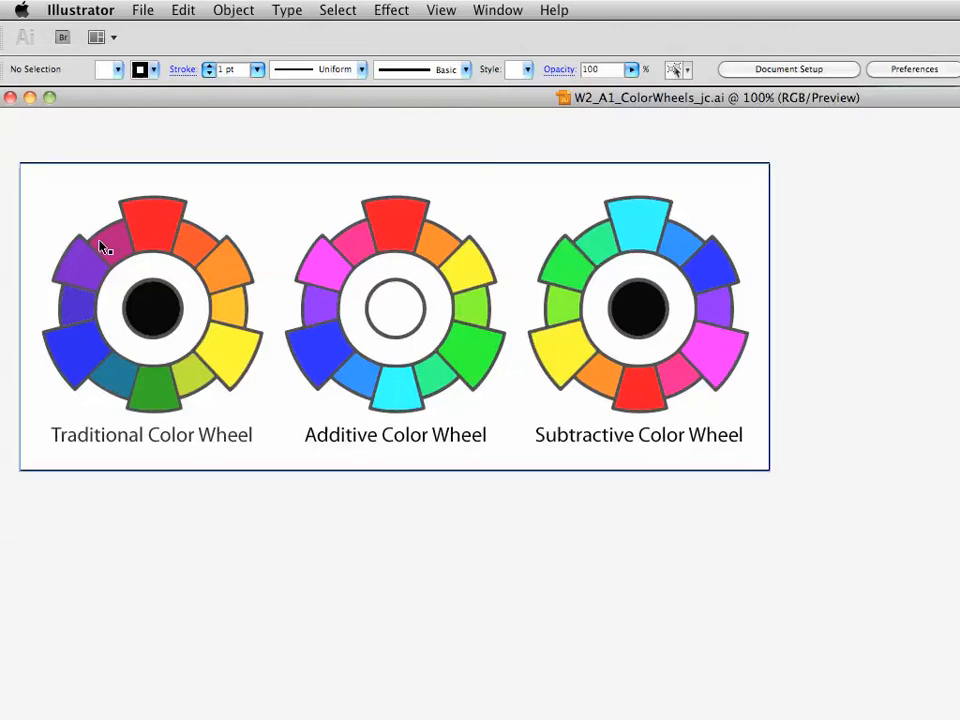
# - Bring up the File menu to reach the export commands
pyautogui.click(142, 8)
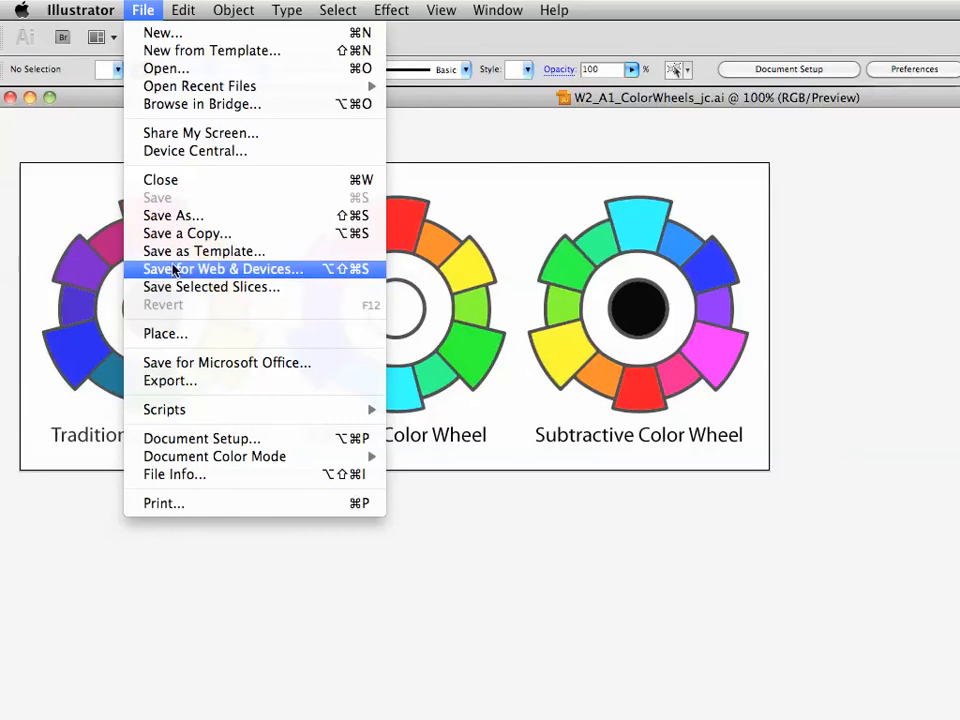
# - Start Save for Web & Devices, previewing the color wheels as a high-quality JPEG
pyautogui.click(222, 268)
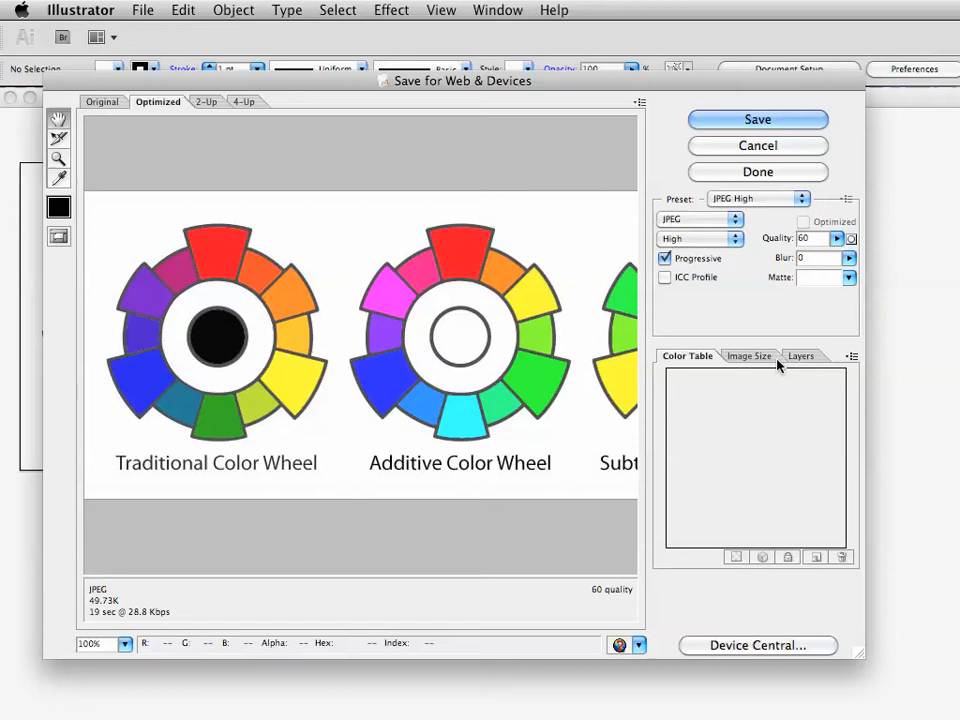
# - Try a Height of 600 in Image Size, then cancel the web export without saving
pyautogui.click(748, 356)
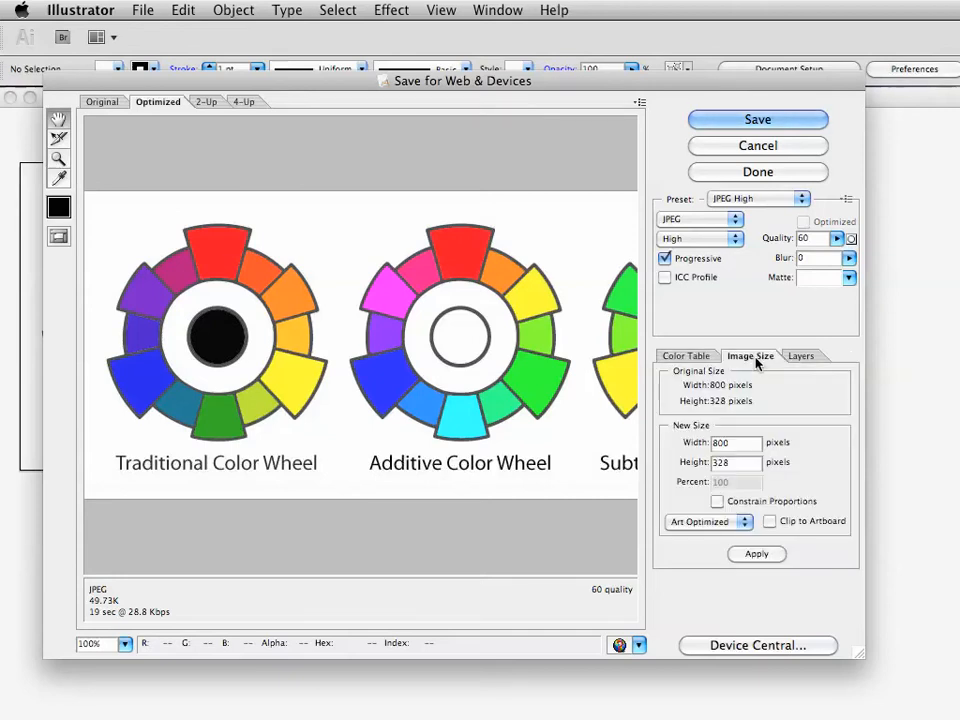
pyautogui.moveTo(736, 442)
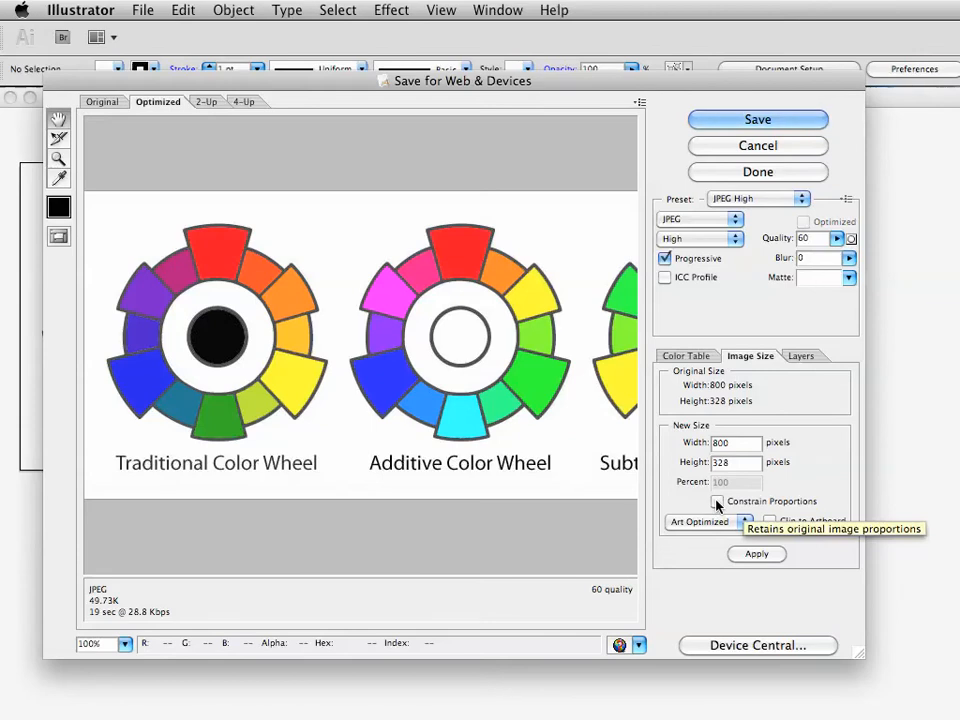
pyautogui.moveTo(748, 462)
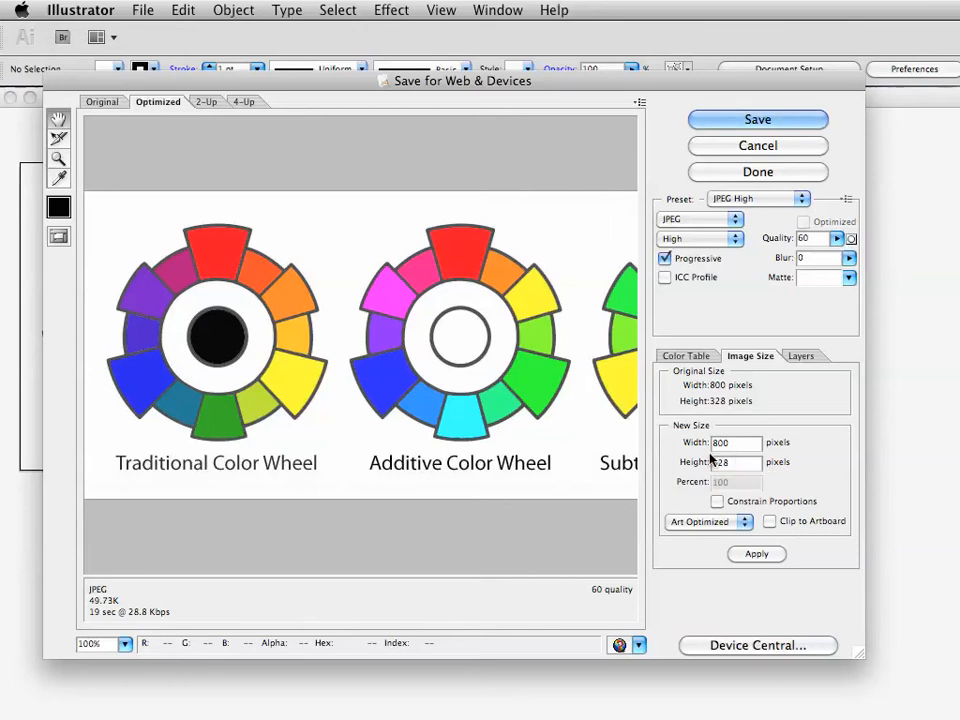
pyautogui.moveTo(716, 500)
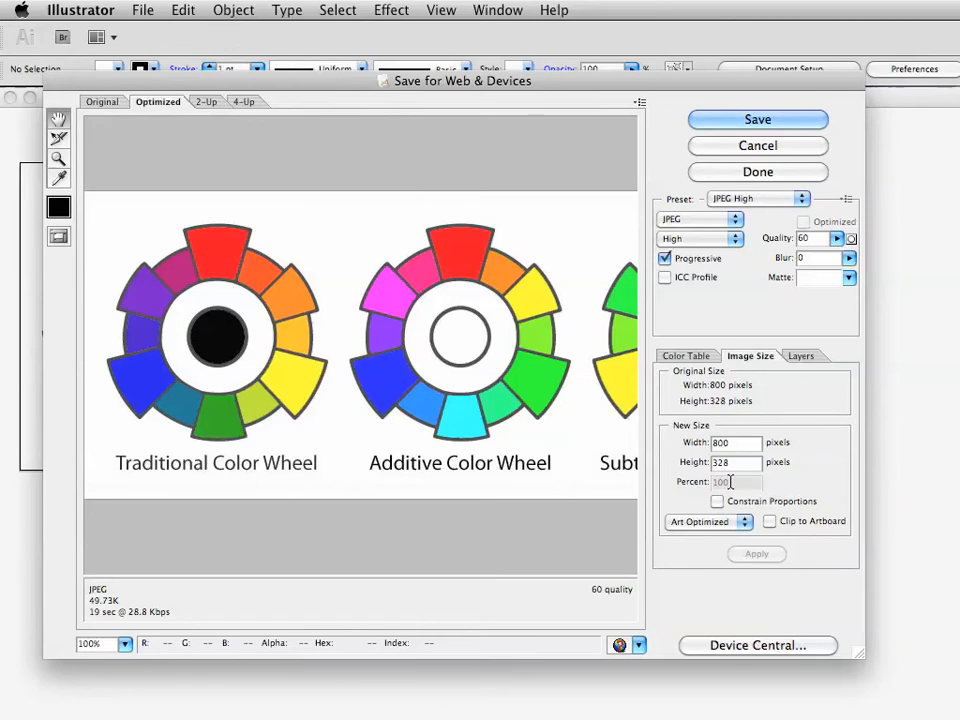
pyautogui.moveTo(736, 442)
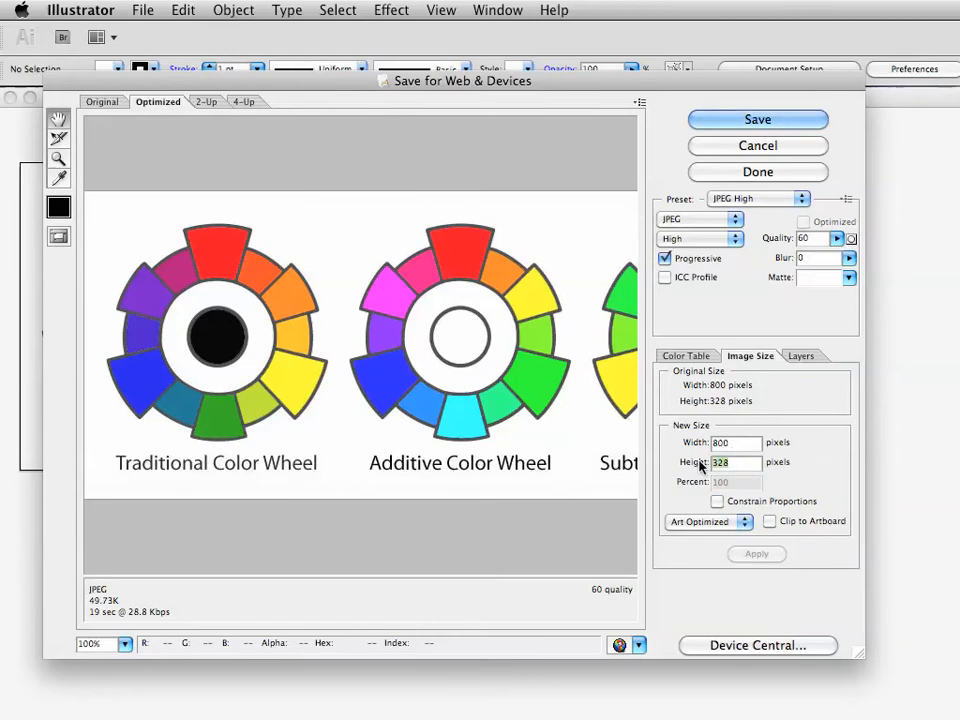
pyautogui.write('600')
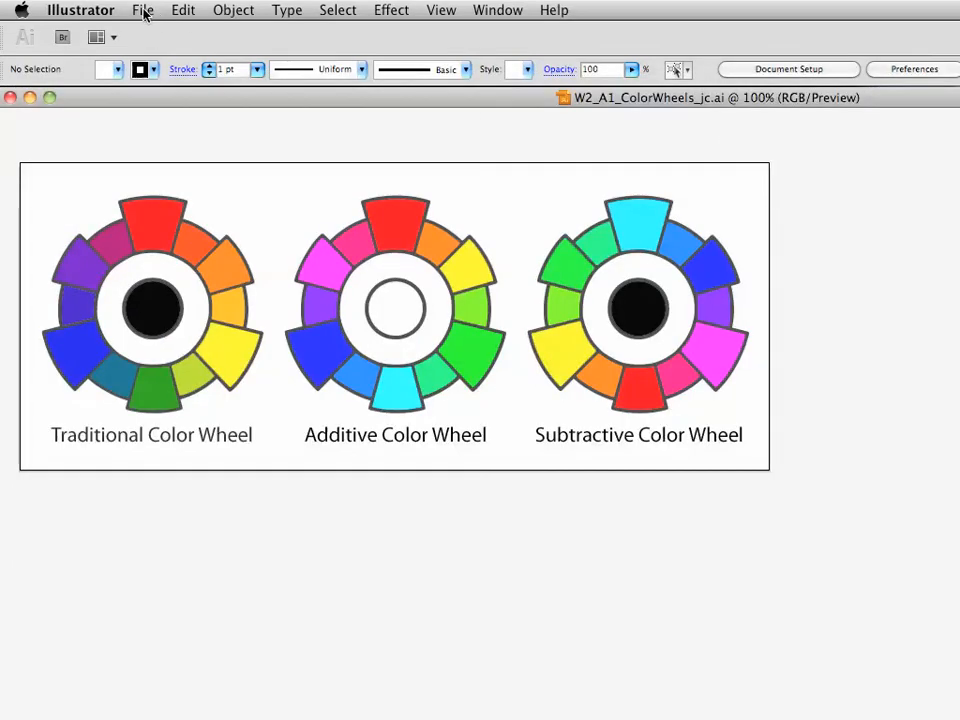
# - Reopen Save for Web & Devices from the File menu for the color wheels
pyautogui.click(142, 8)
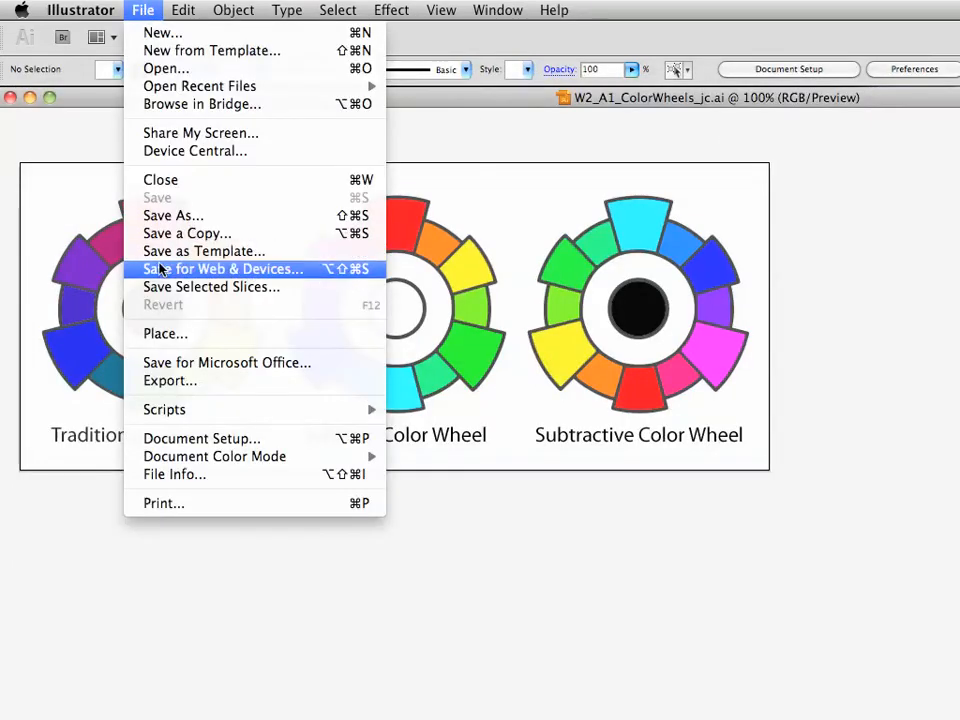
pyautogui.click(222, 268)
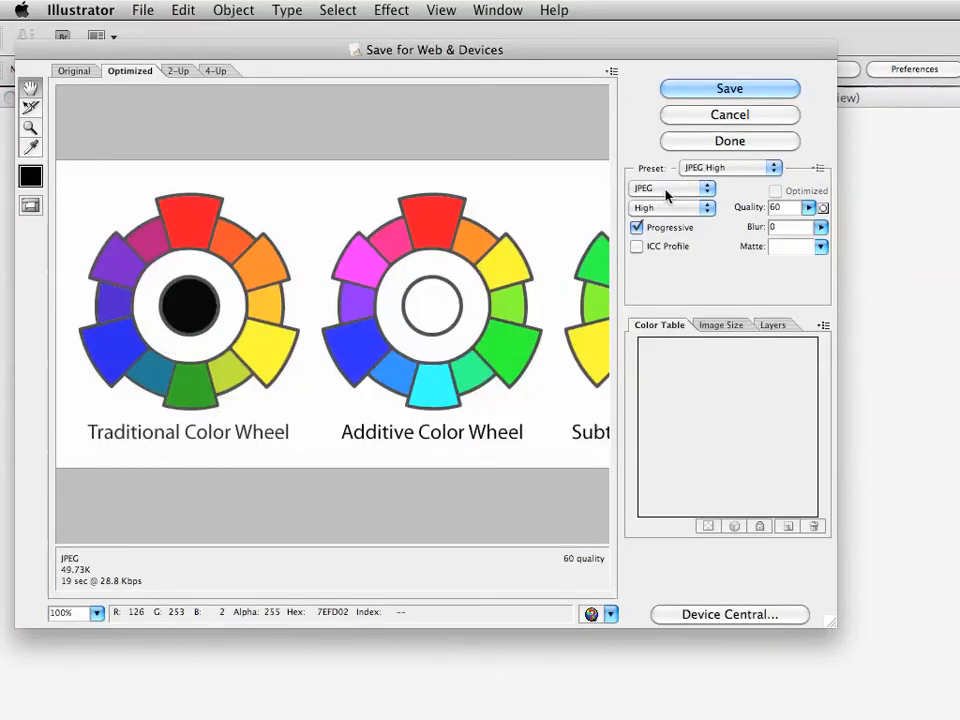
# - Turn on Constrain Proportions in Image Size, keeping the 800 by 328 pixel size
pyautogui.click(720, 324)
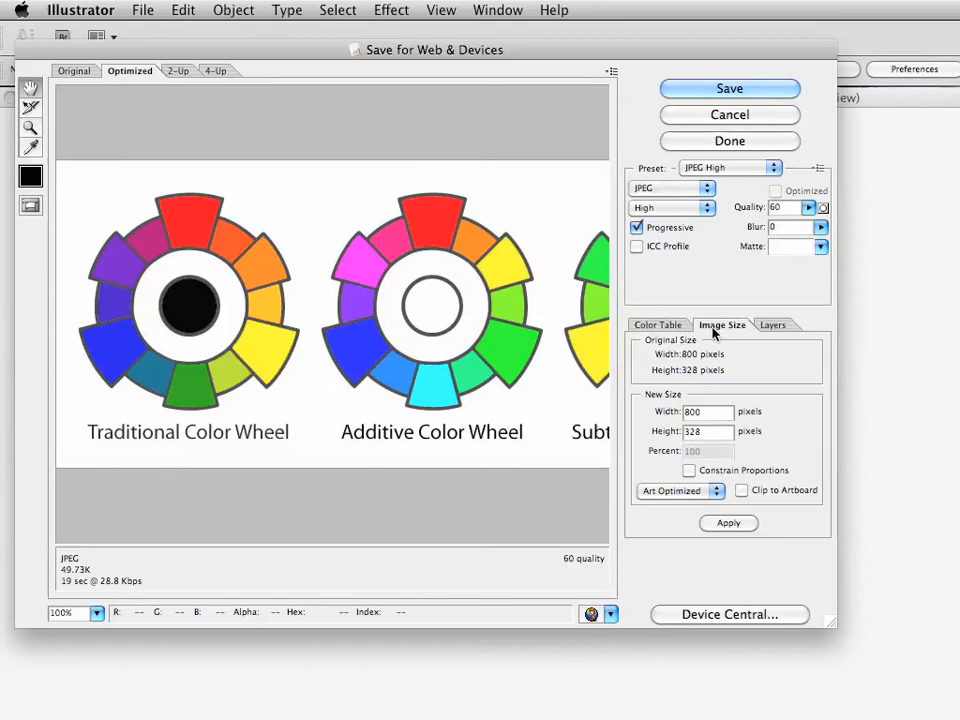
pyautogui.click(688, 470)
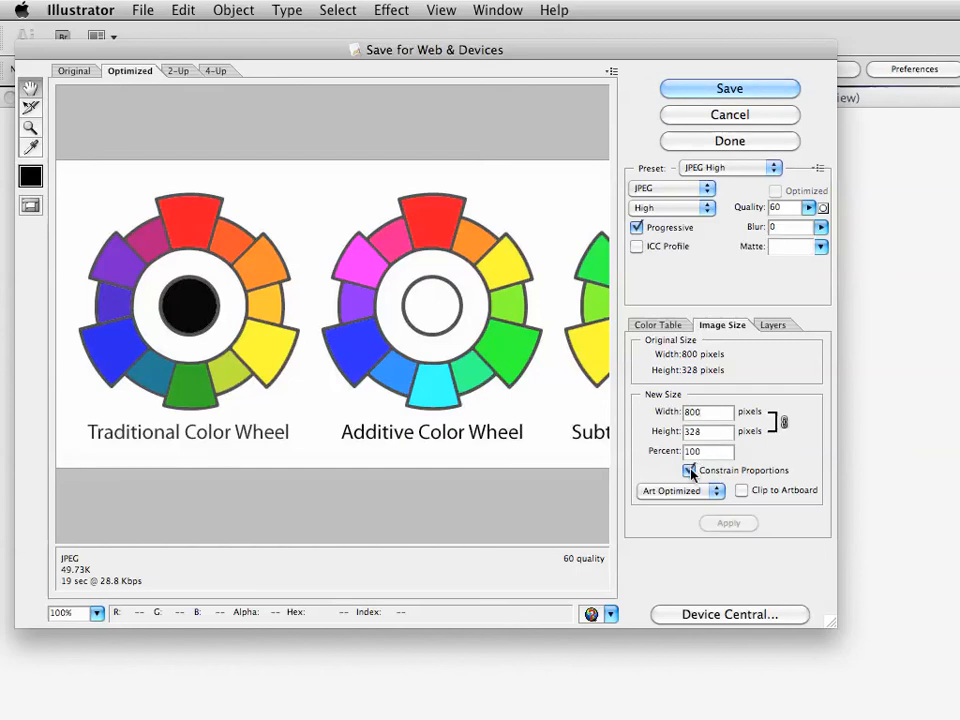
pyautogui.moveTo(688, 470)
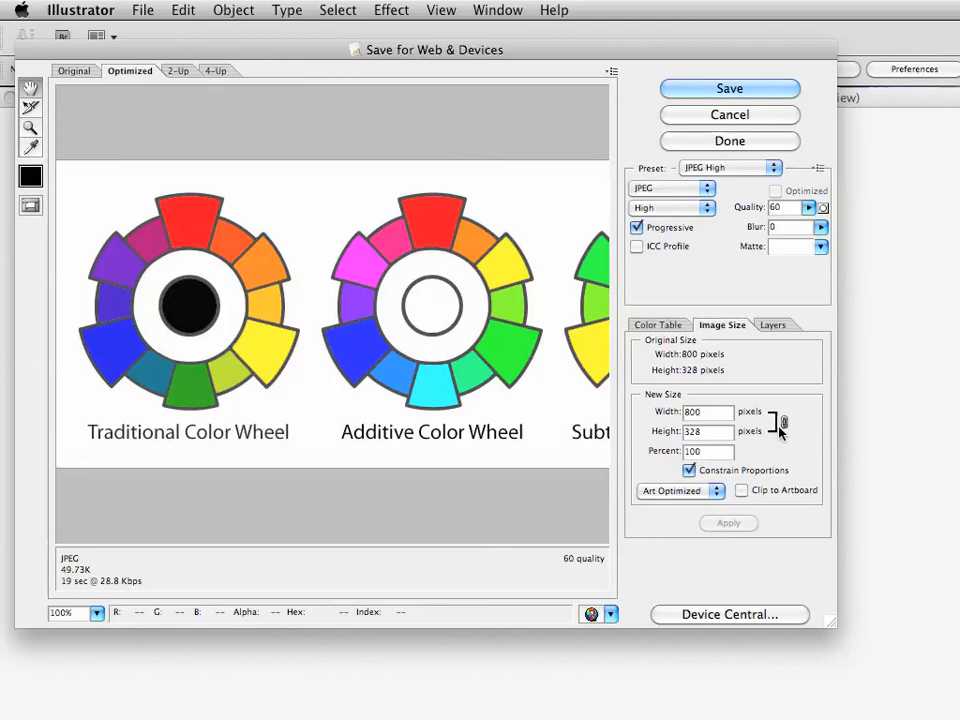
pyautogui.moveTo(704, 452)
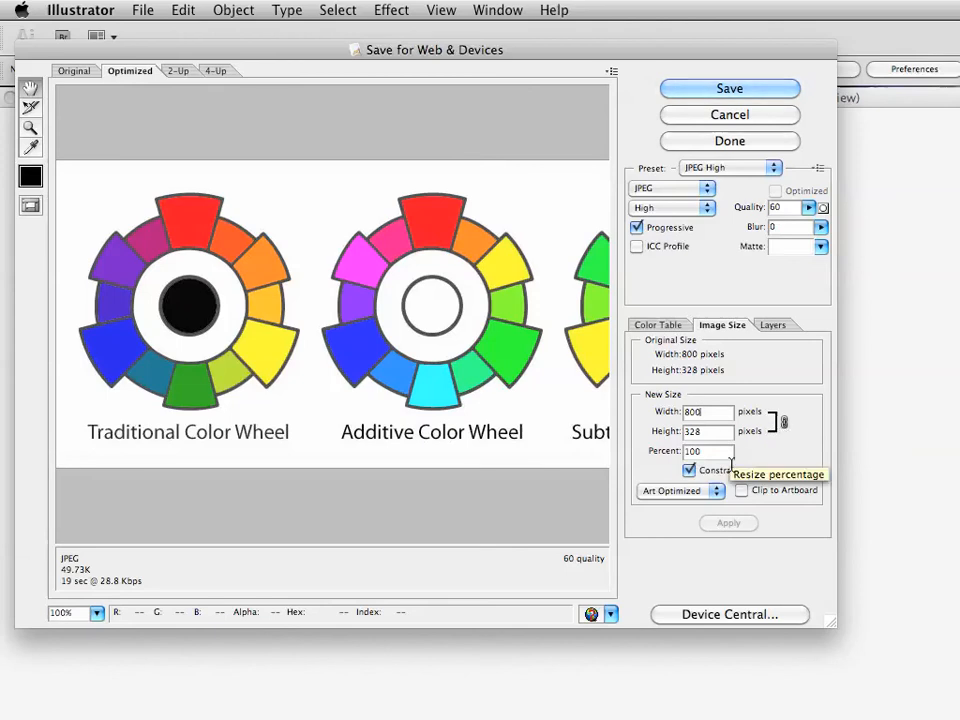
pyautogui.moveTo(688, 470)
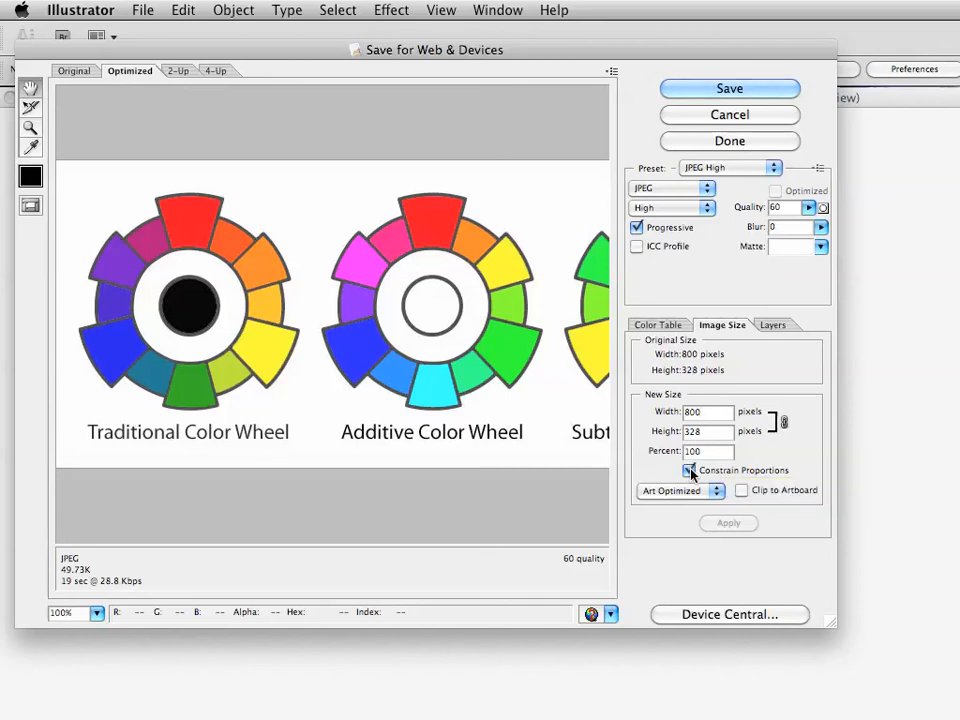
# - Turn on Clip to Artboard in the Image Size settings, image still 800 by 328 pixels
pyautogui.click(688, 470)
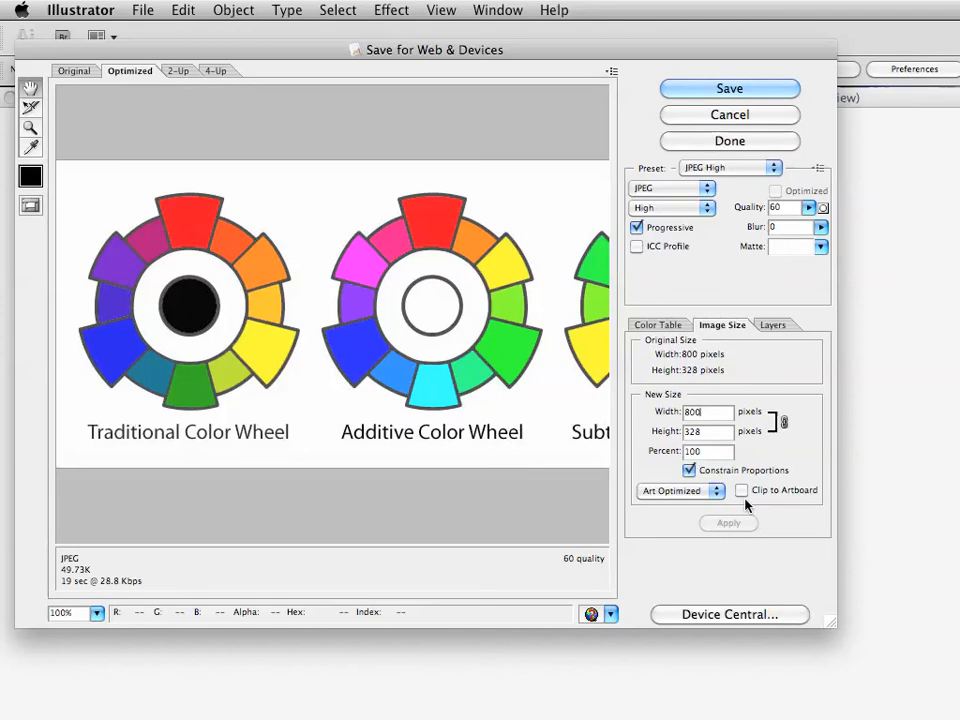
pyautogui.moveTo(730, 524)
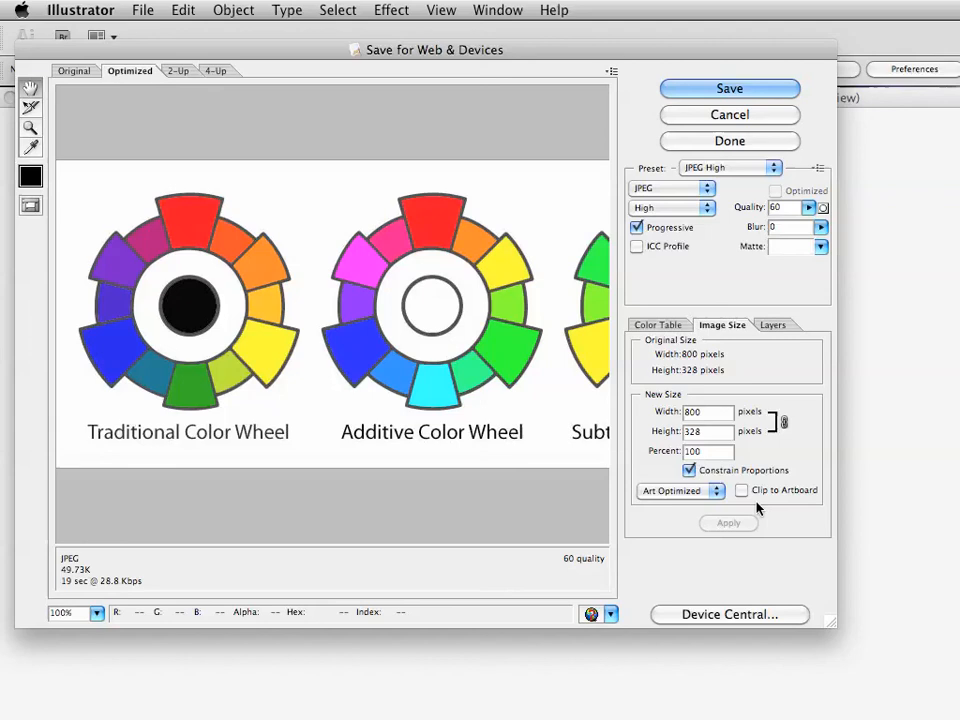
pyautogui.click(742, 490)
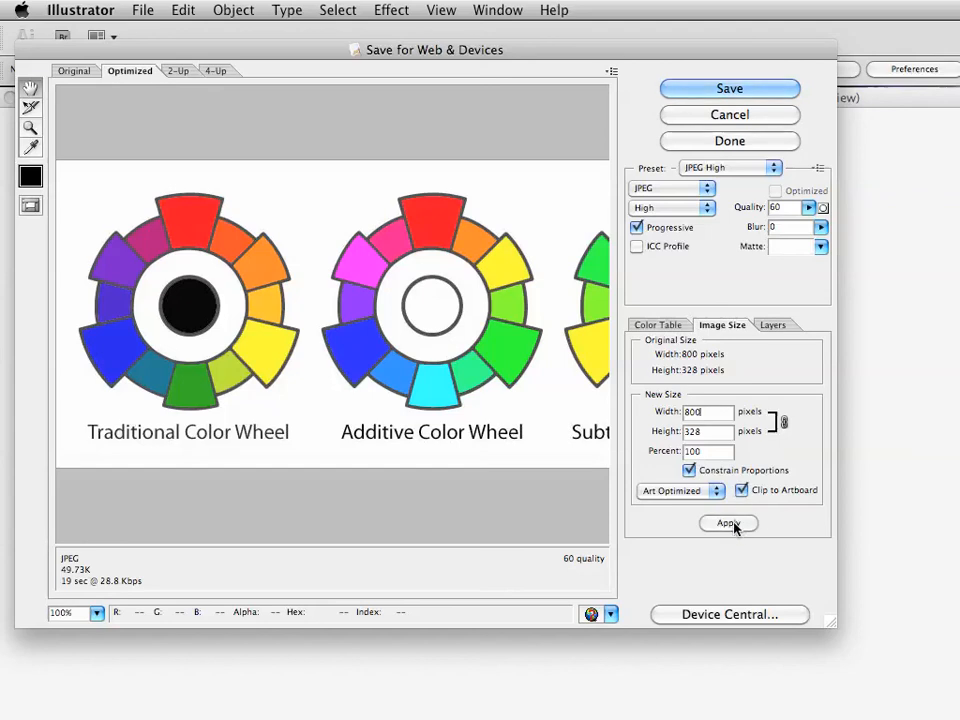
pyautogui.moveTo(728, 524)
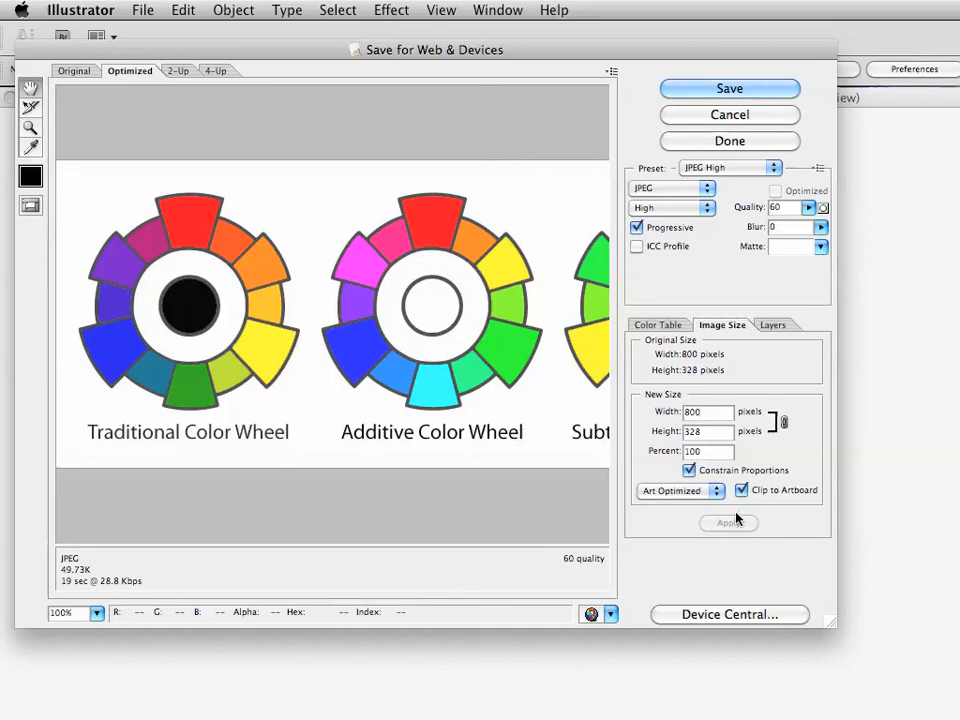
# - Save the optimized JPEG under a new name beginning 'Con', opening it in Preview
pyautogui.click(728, 88)
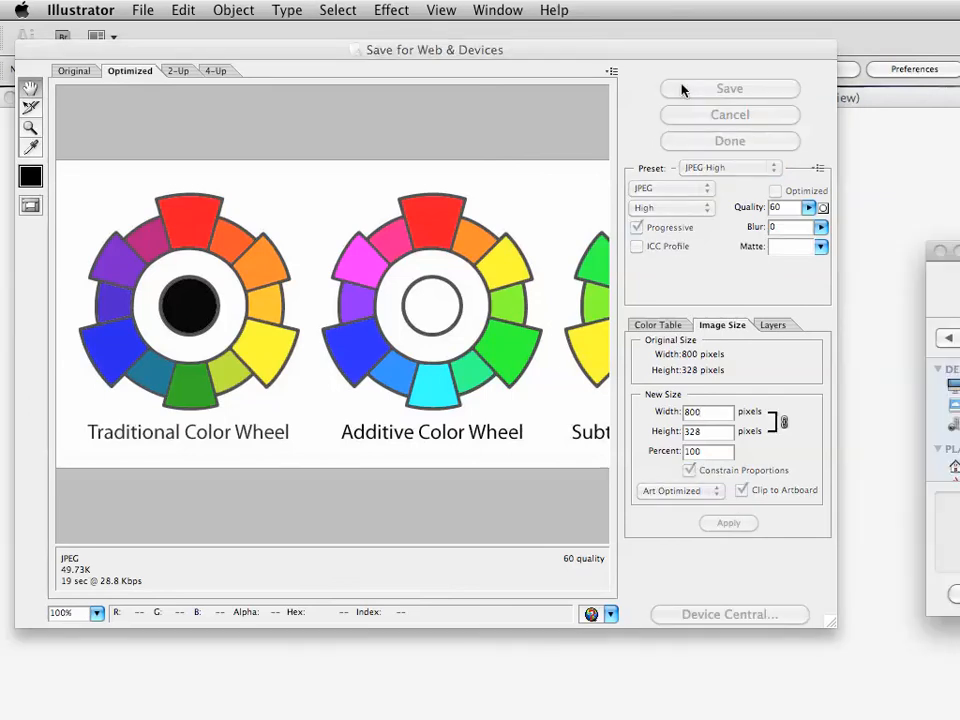
pyautogui.click(728, 88)
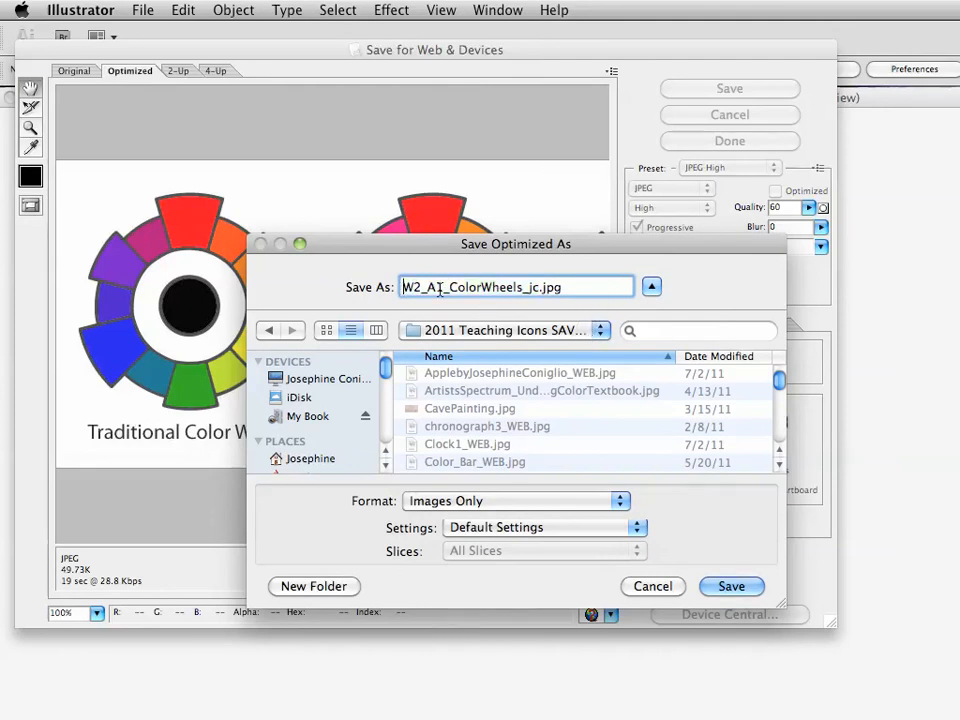
pyautogui.write('Con')
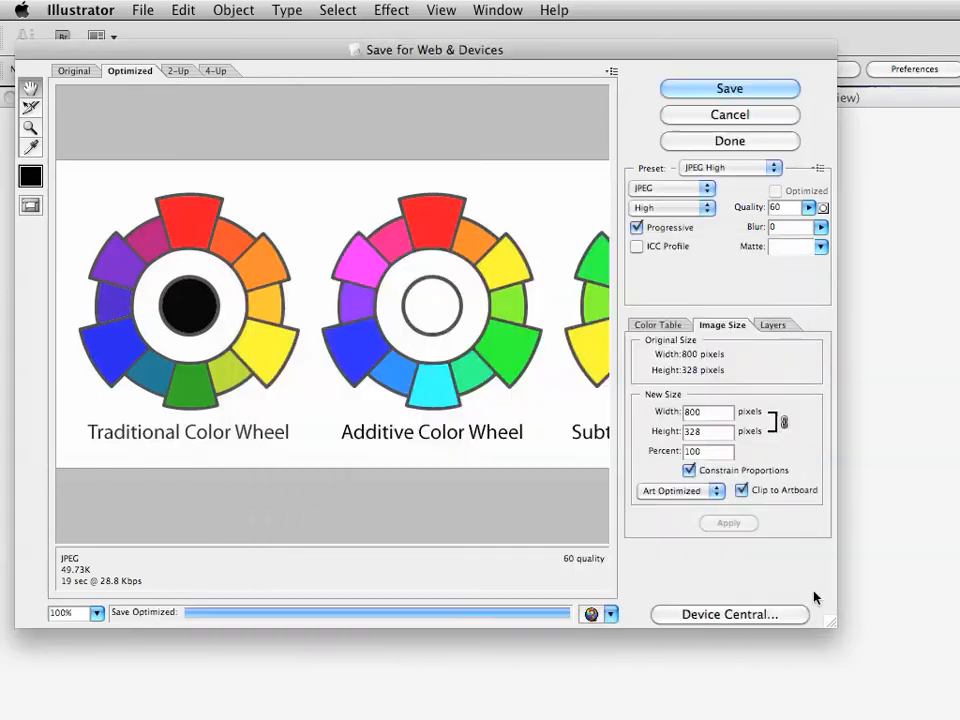
pyautogui.click(728, 140)
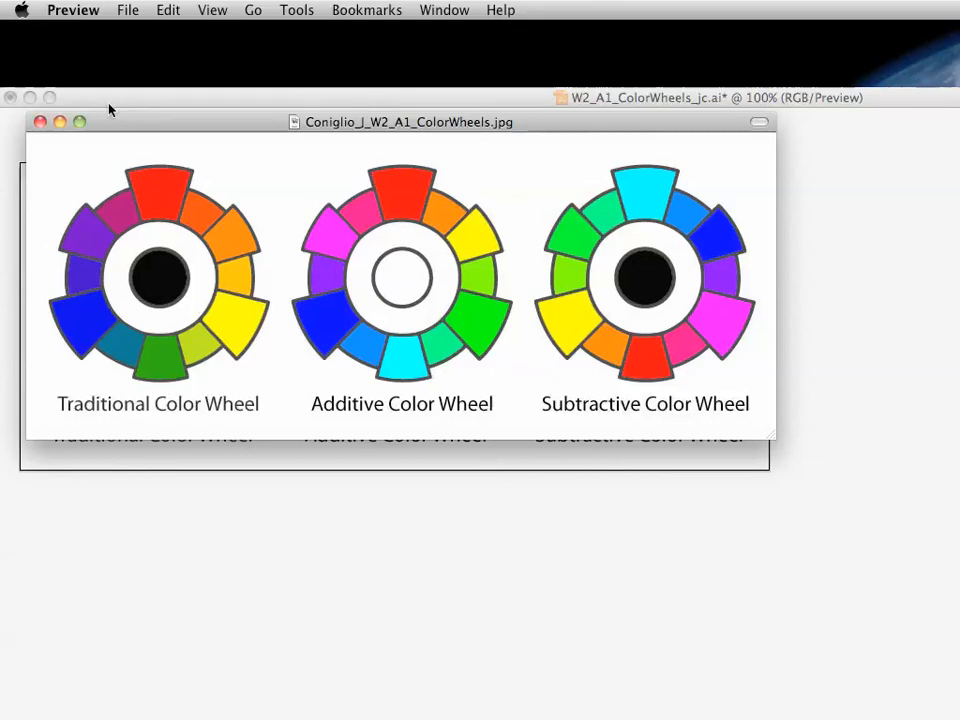
pyautogui.moveTo(190, 388)
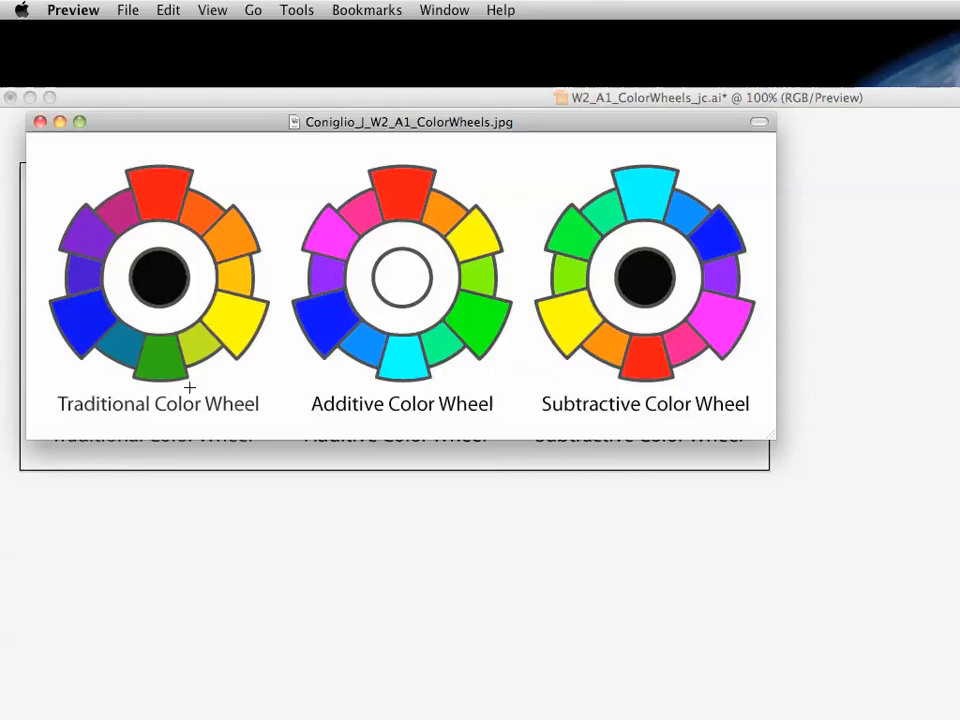
pyautogui.moveTo(194, 584)
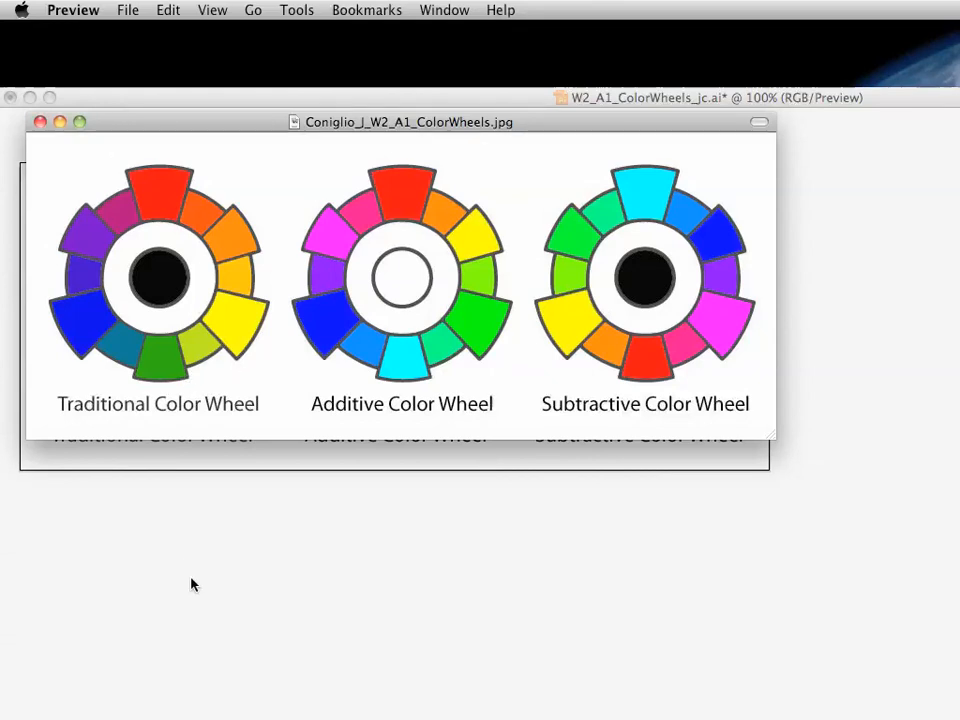
pyautogui.moveTo(140, 632)
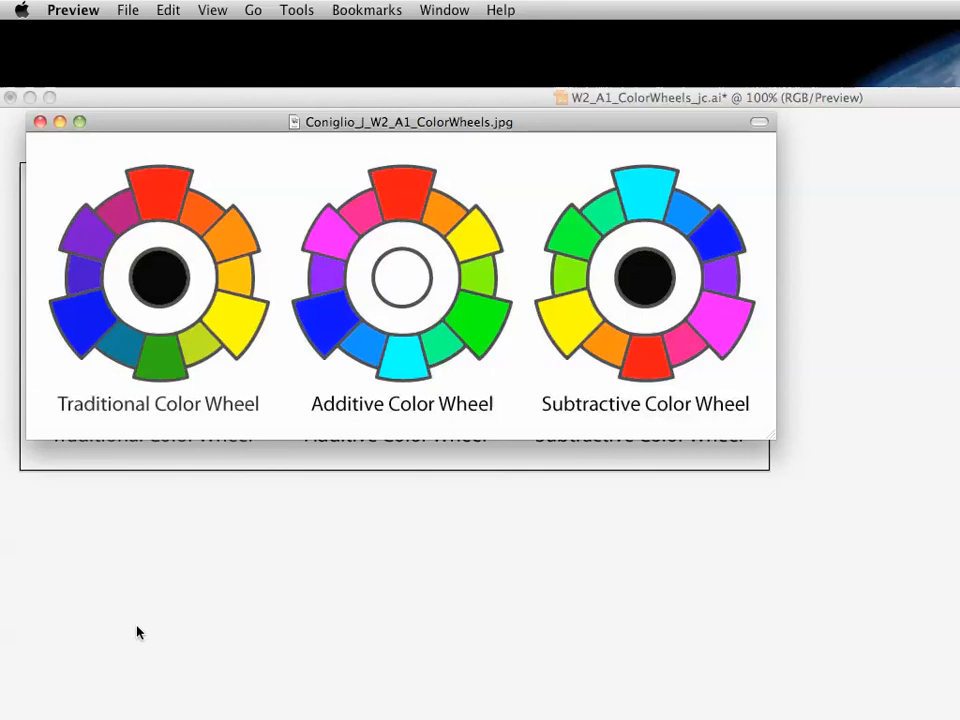